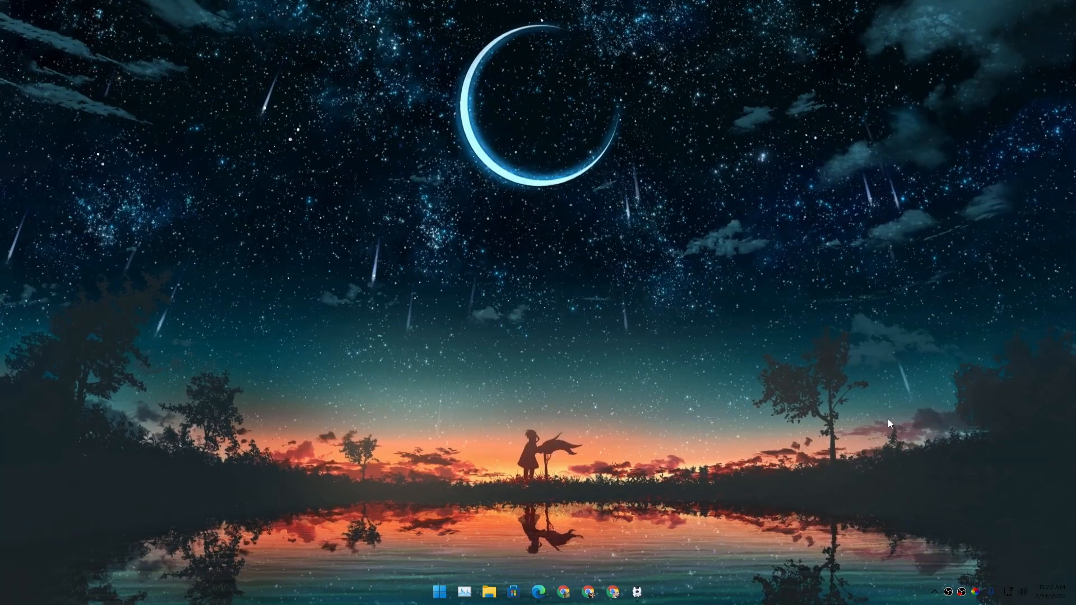
pyautogui.moveTo(949, 592)
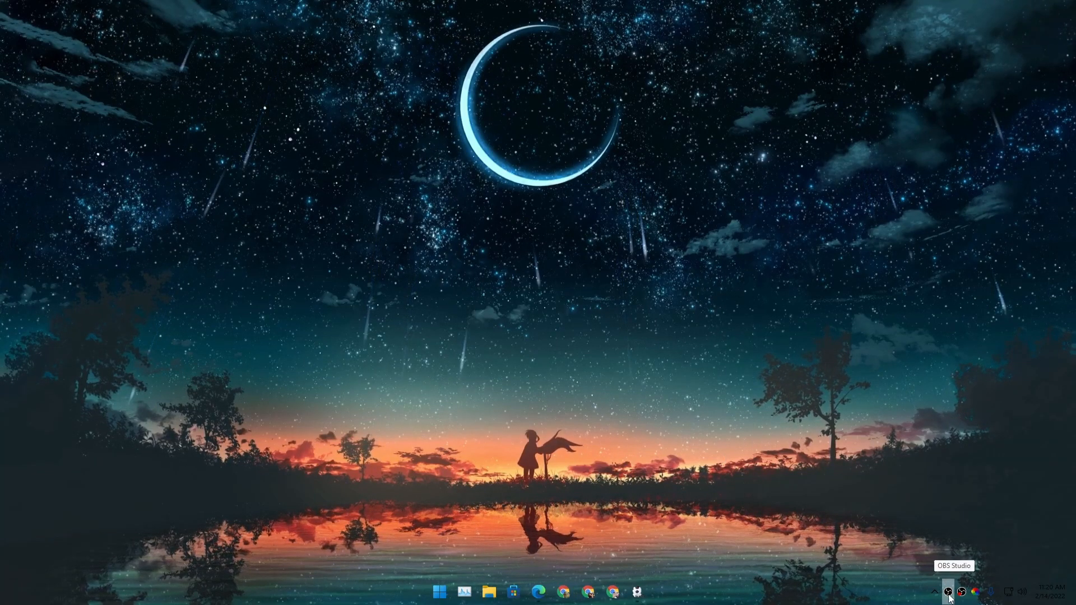
# - Check the OBS webcam preview, hide OBS, and bring up the CamooZ forum page in Edge
pyautogui.click(948, 590)
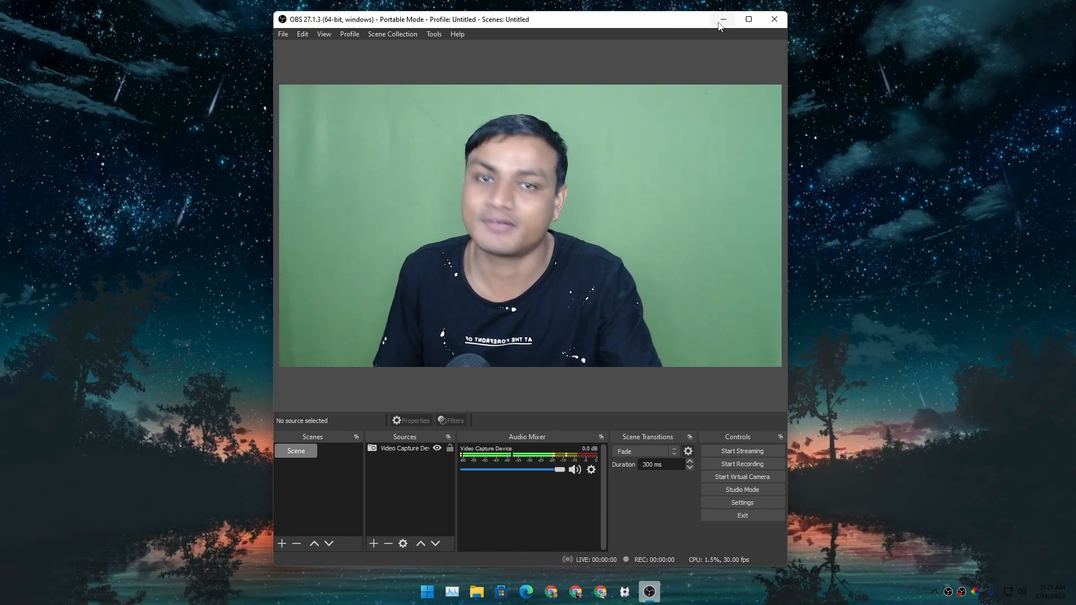
pyautogui.click(723, 19)
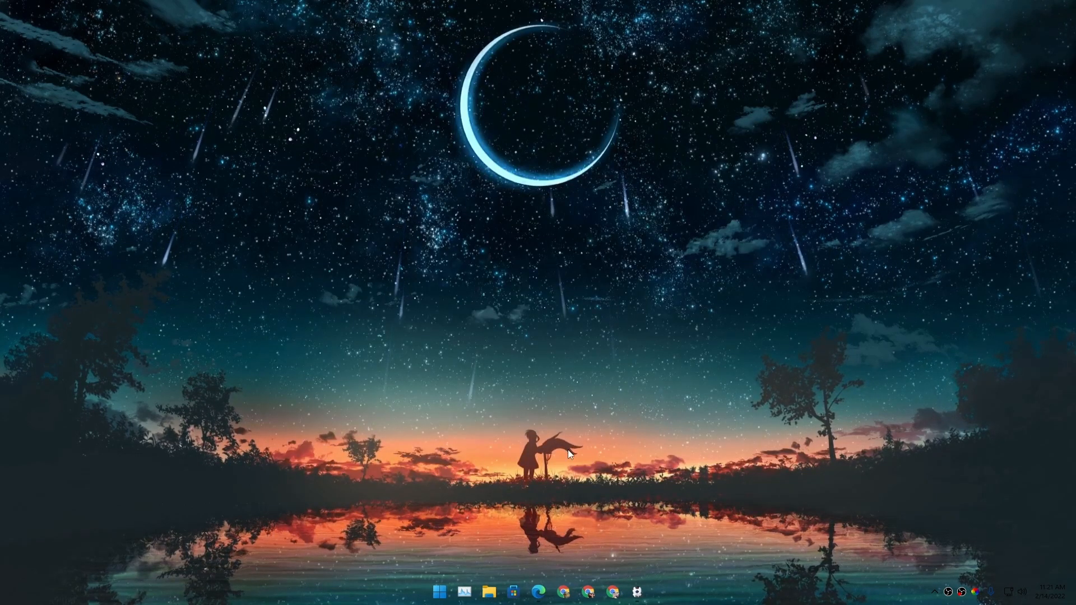
pyautogui.click(538, 592)
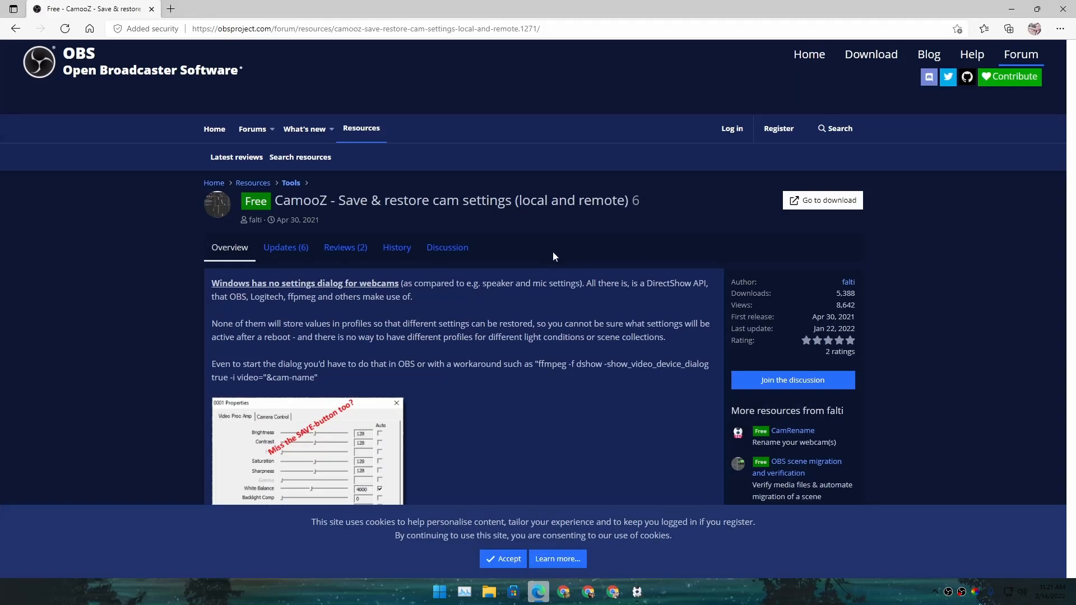
pyautogui.moveTo(656, 237)
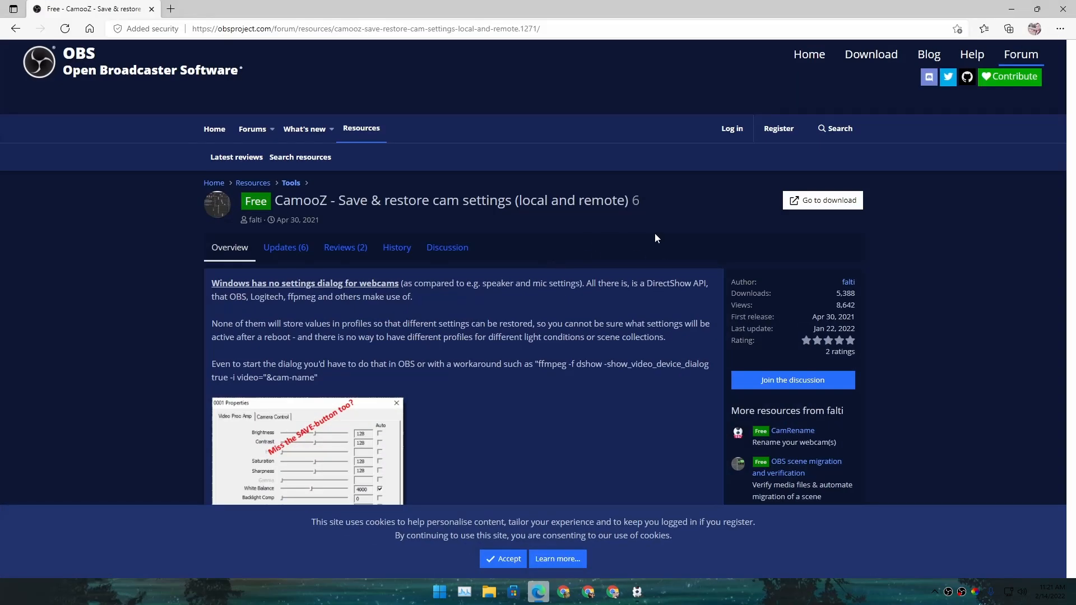
pyautogui.moveTo(969, 20)
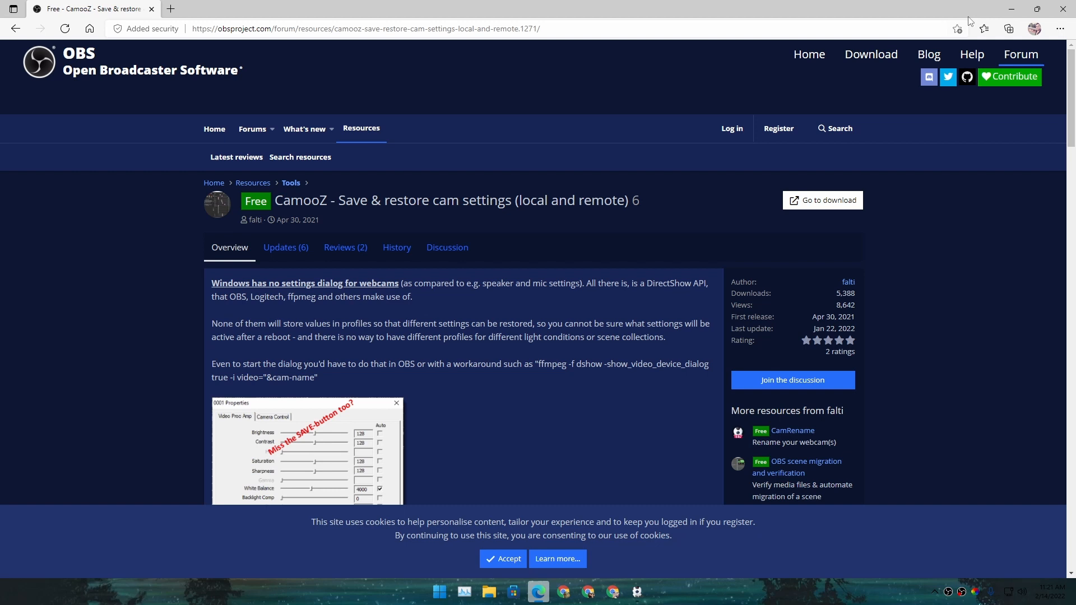
pyautogui.moveTo(950, 19)
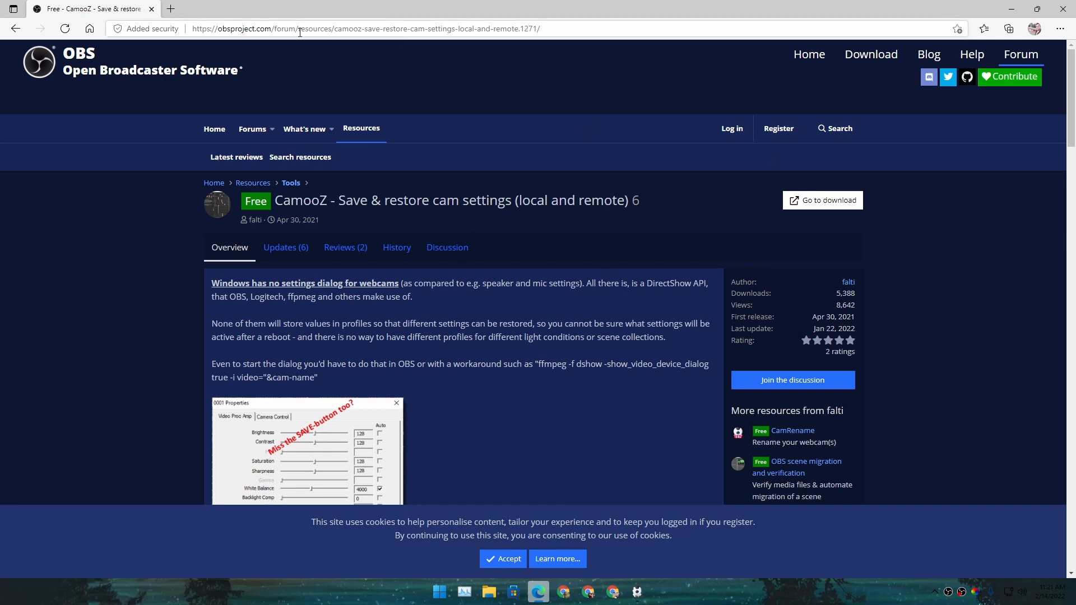
pyautogui.moveTo(461, 49)
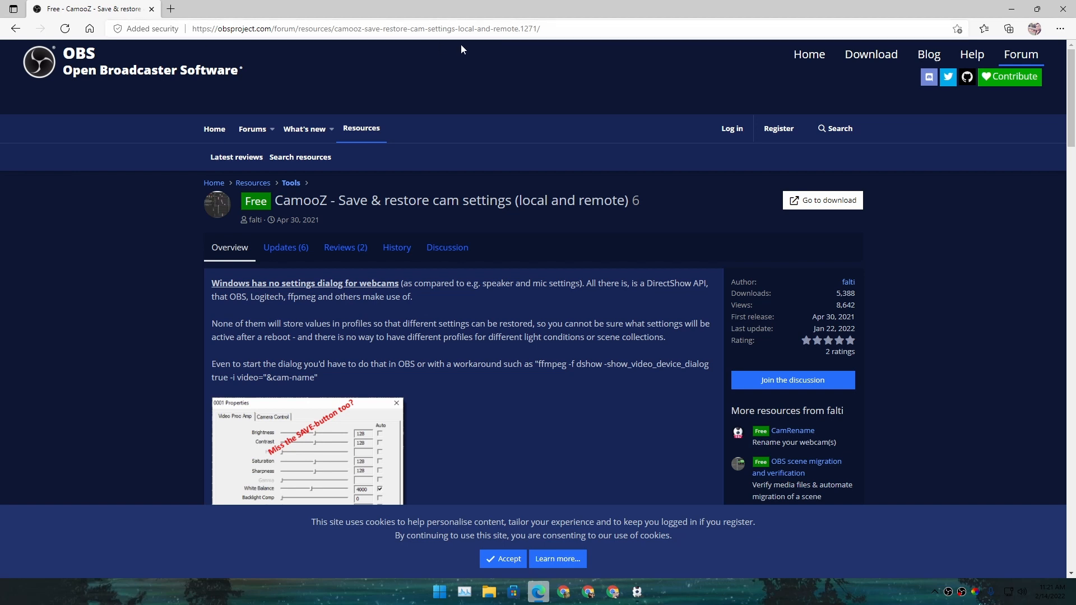
pyautogui.moveTo(309, 44)
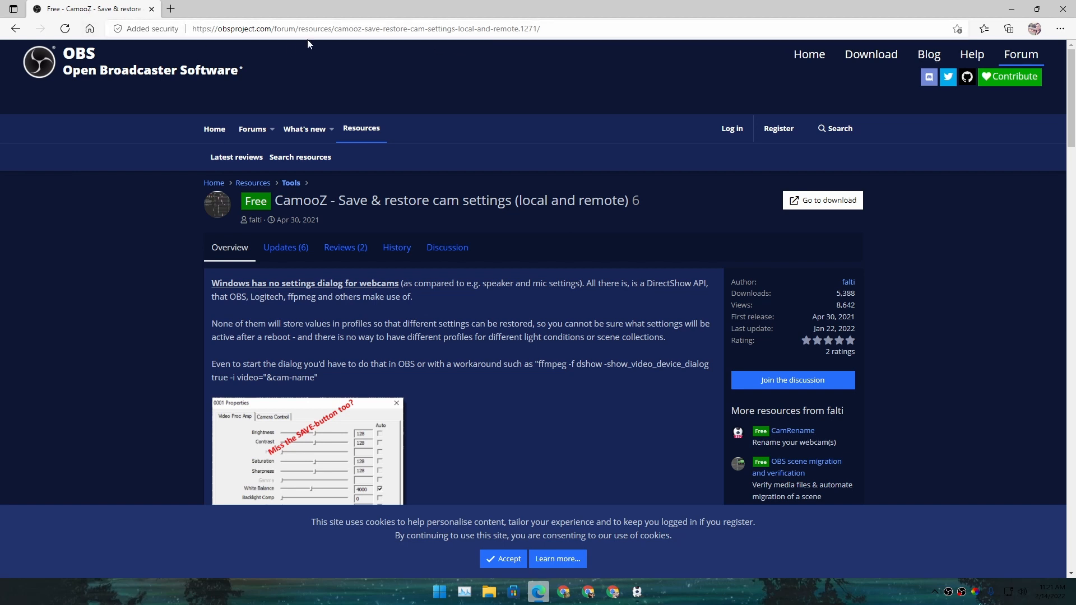
pyautogui.moveTo(557, 248)
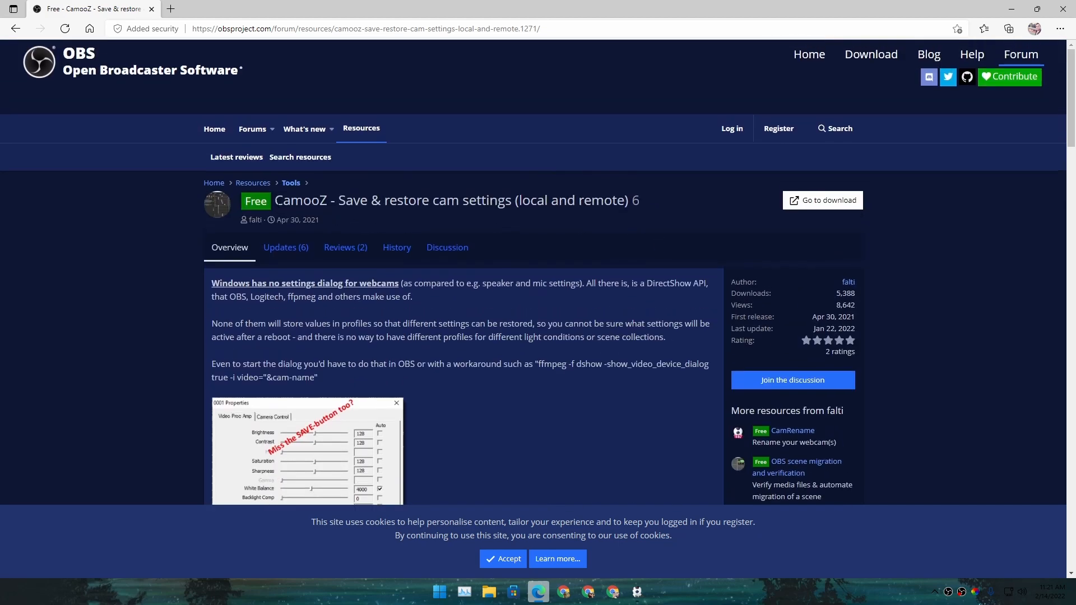
pyautogui.moveTo(822, 199)
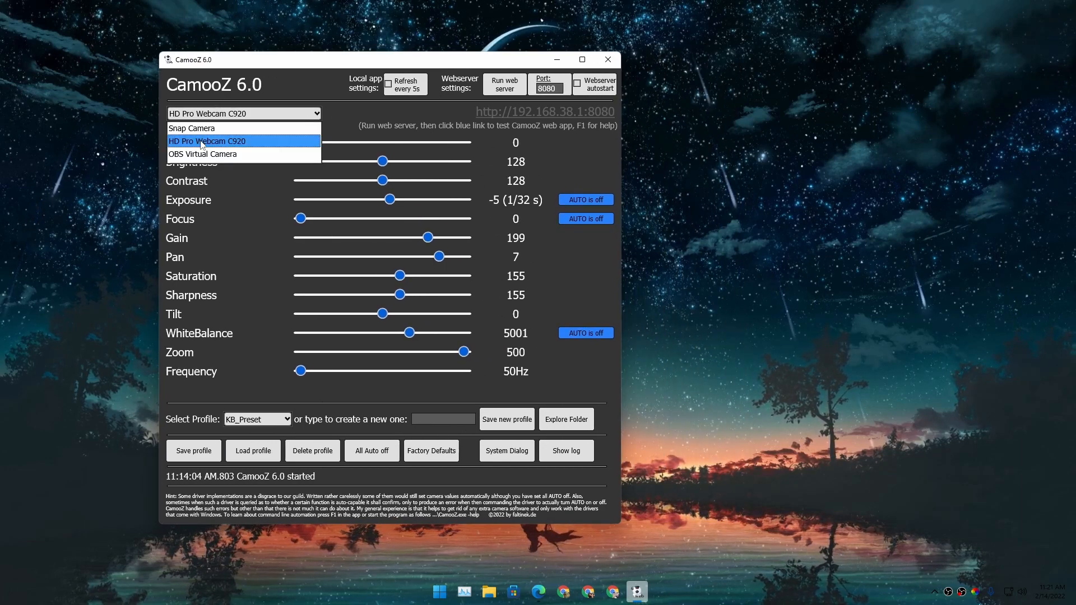
# - Select the HD Pro Webcam C920 in CamooZ and restore the OBS preview beside it
pyautogui.click(206, 141)
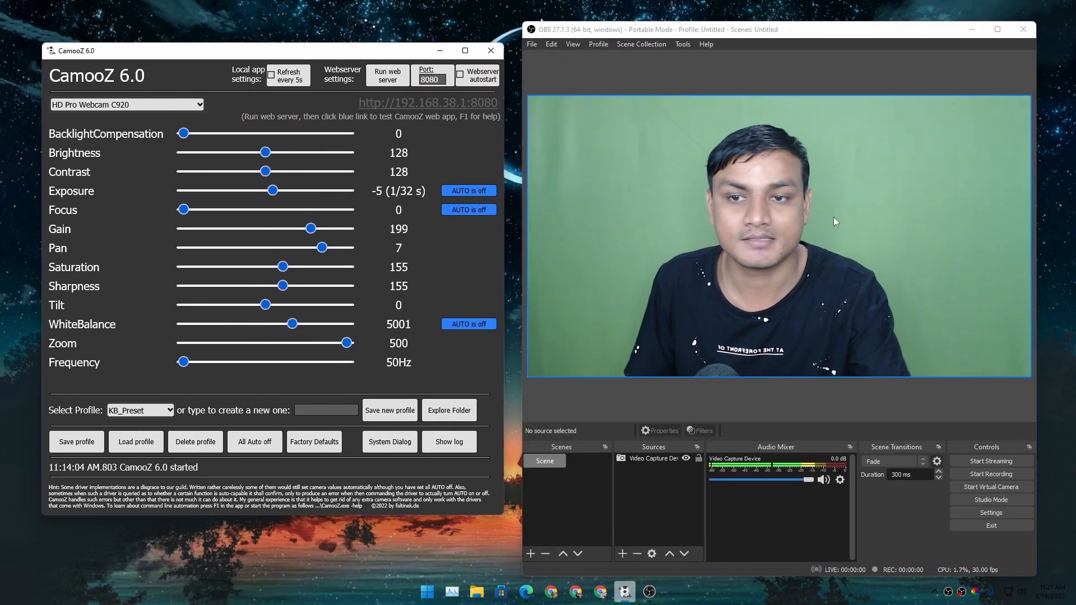
pyautogui.moveTo(812, 268)
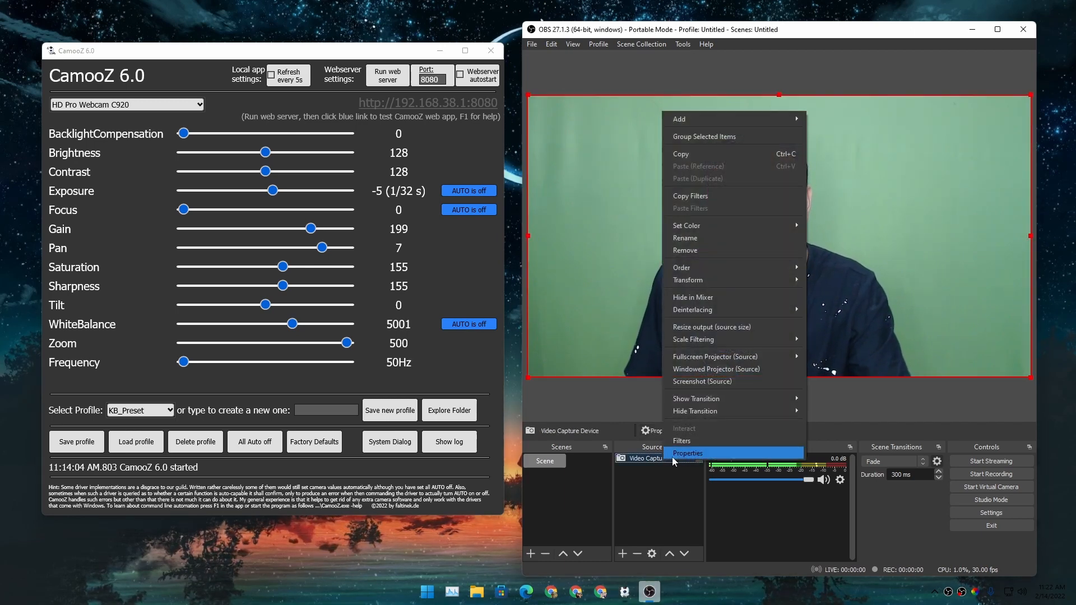
pyautogui.click(686, 453)
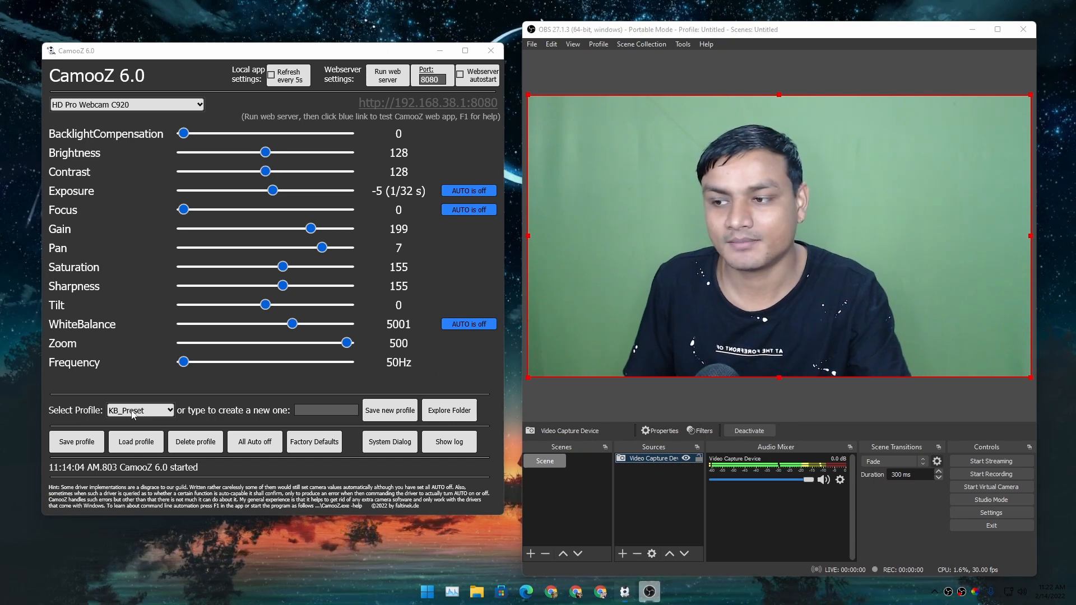
# - Choose KB_Preset from the saved profiles and load it onto the C920, setting Gain to 200
pyautogui.click(170, 410)
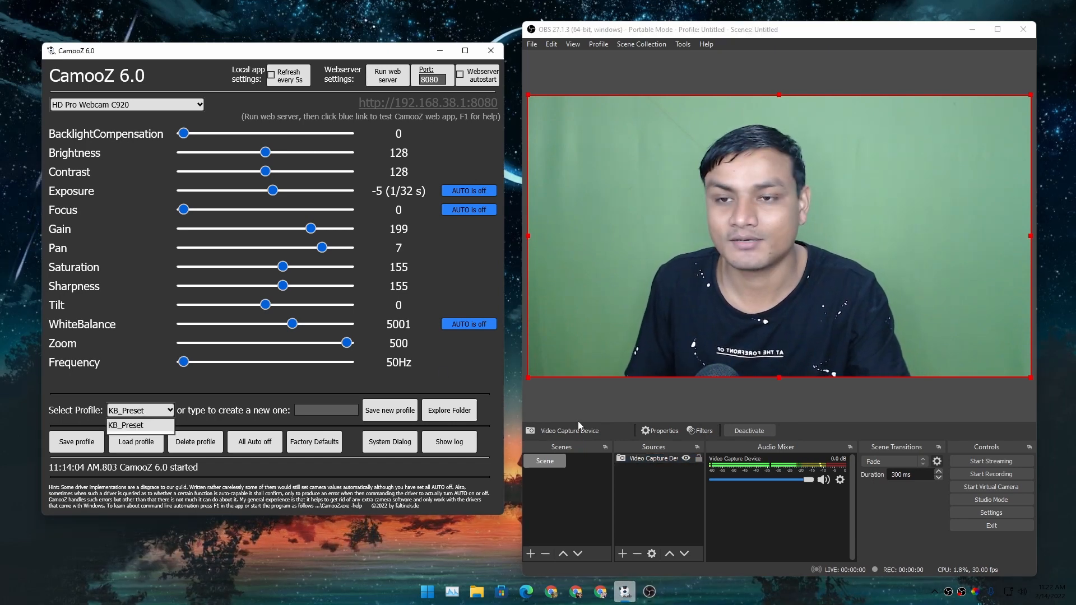
pyautogui.moveTo(159, 475)
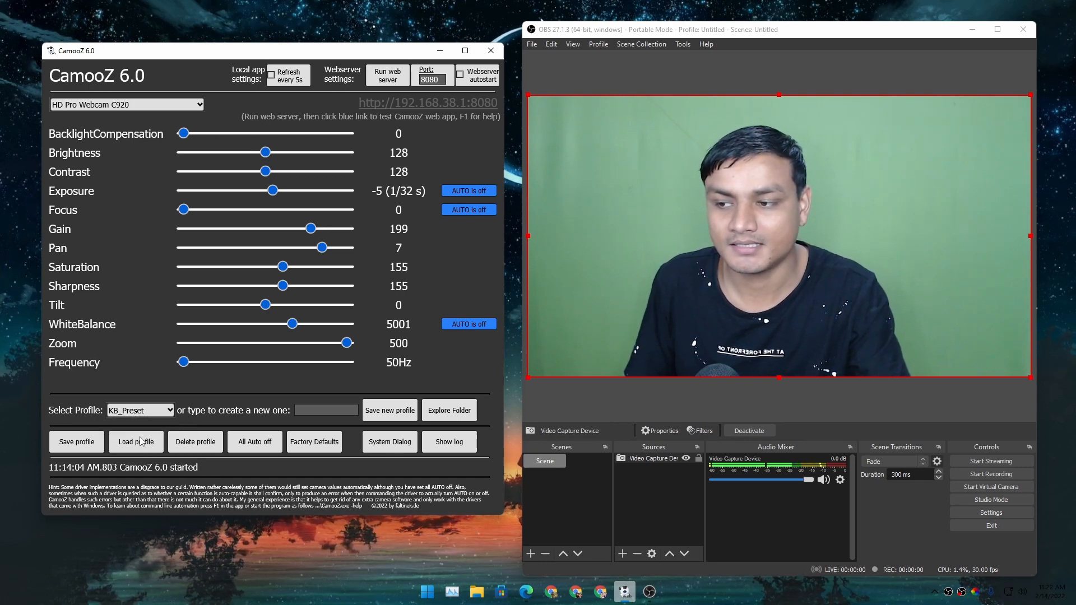
pyautogui.click(135, 442)
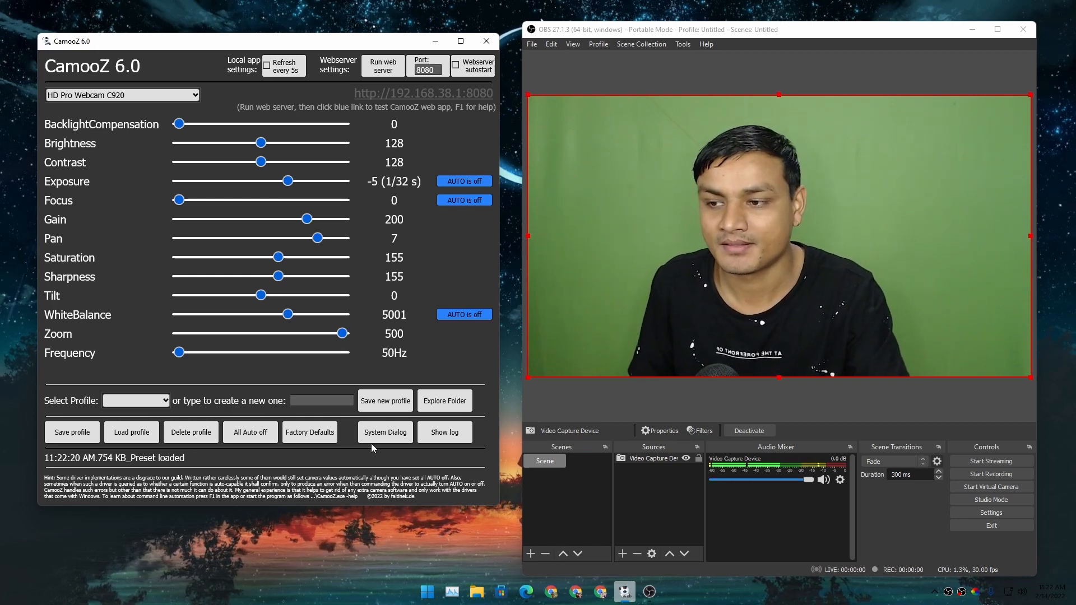
pyautogui.moveTo(388, 452)
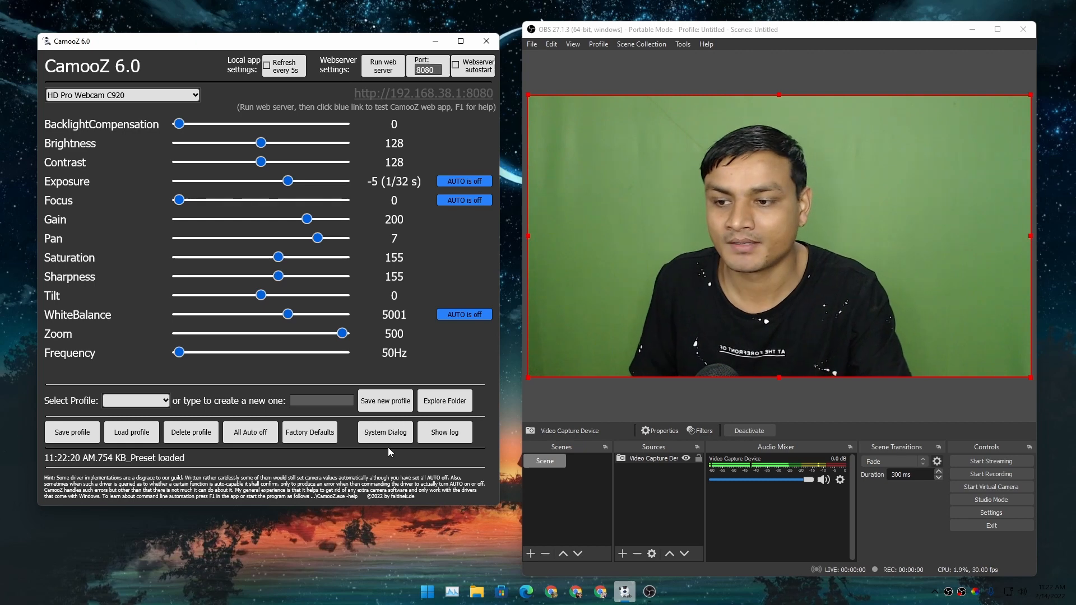
# - Bring up the C920's driver Properties dialog showing brightness and contrast 128, saturation 155
pyautogui.click(385, 433)
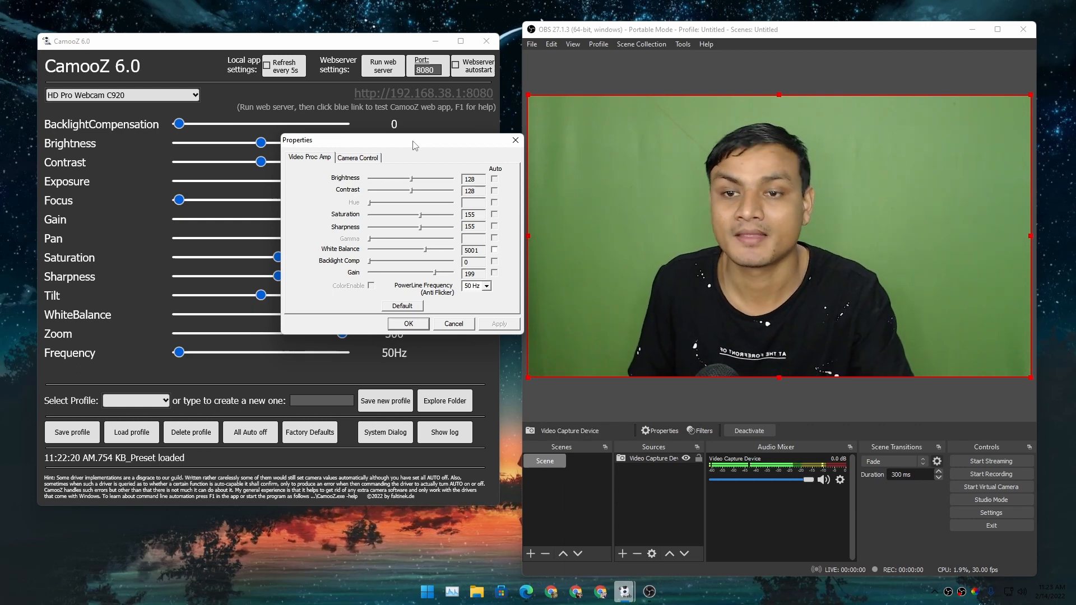
pyautogui.moveTo(419, 144)
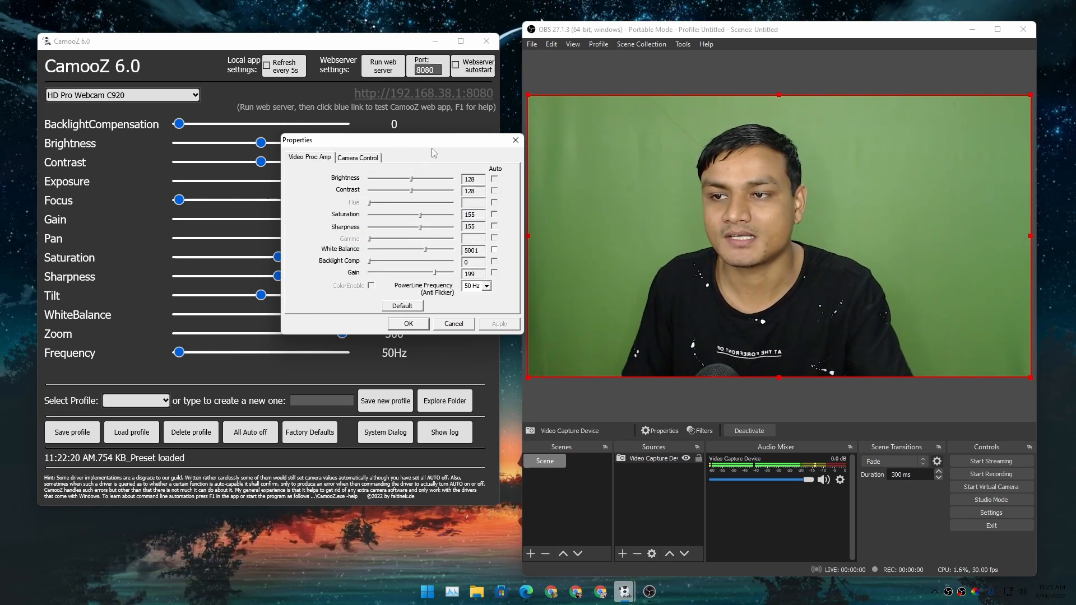
pyautogui.moveTo(516, 141)
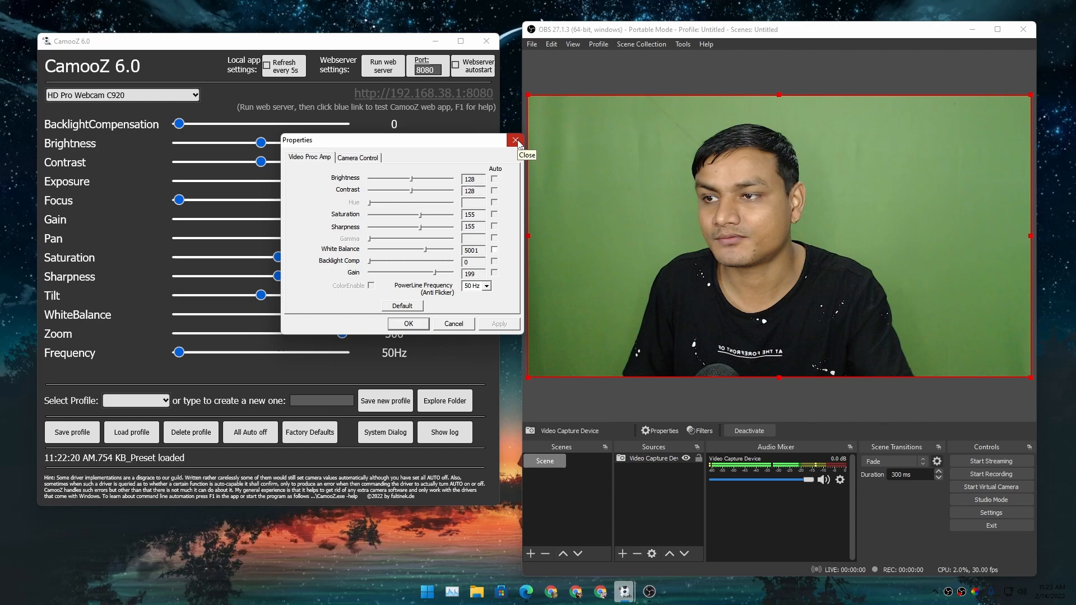
# - Dismiss the Properties dialog and nudge the Brightness slider up, then back to 128
pyautogui.click(516, 140)
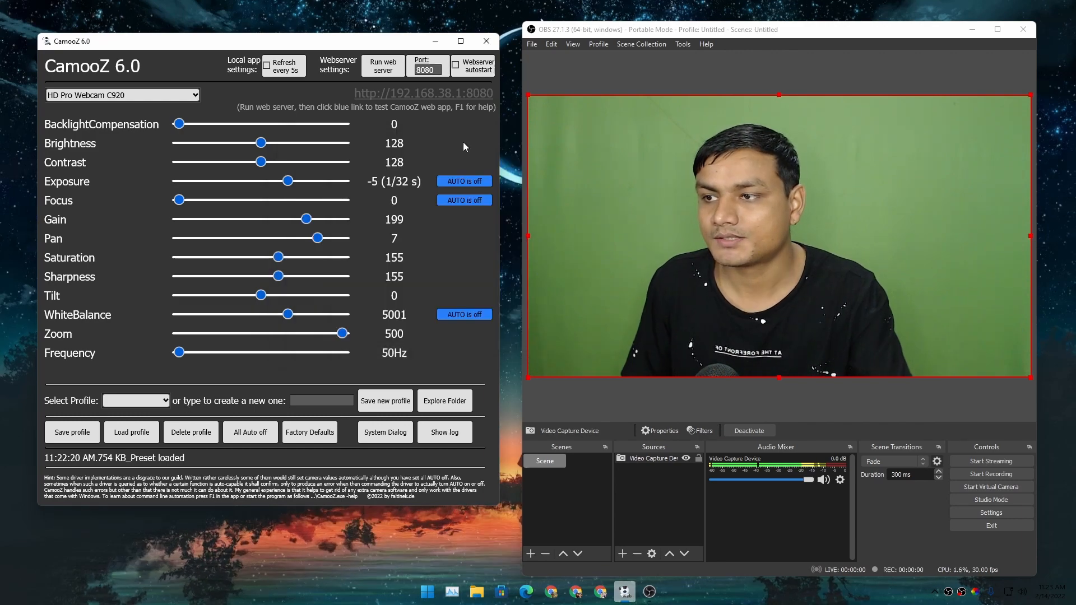
pyautogui.moveTo(259, 142); pyautogui.dragTo(283, 142)
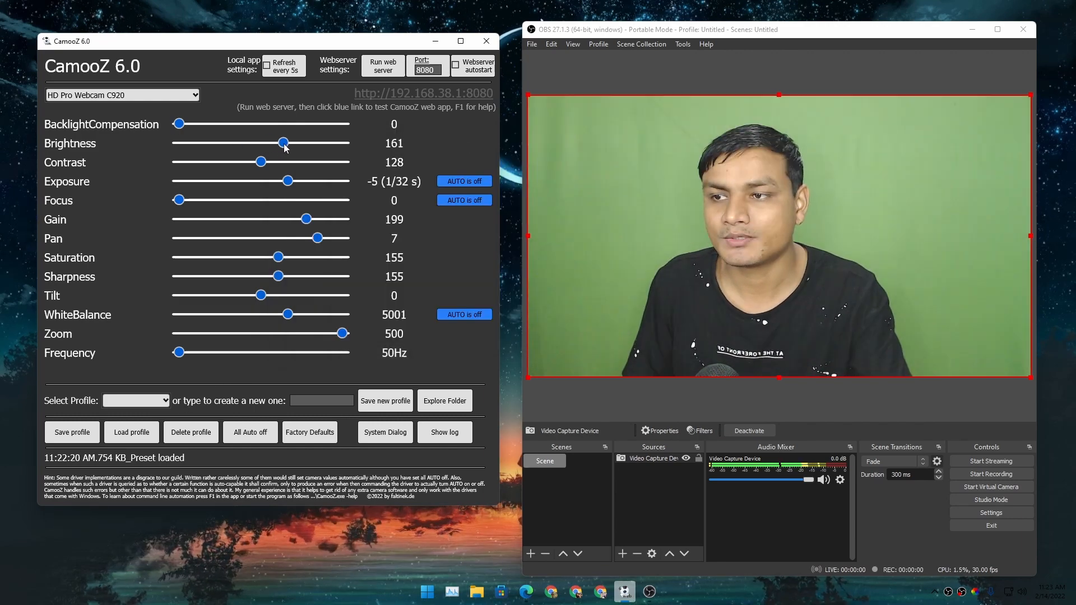
pyautogui.moveTo(284, 142); pyautogui.dragTo(298, 142)
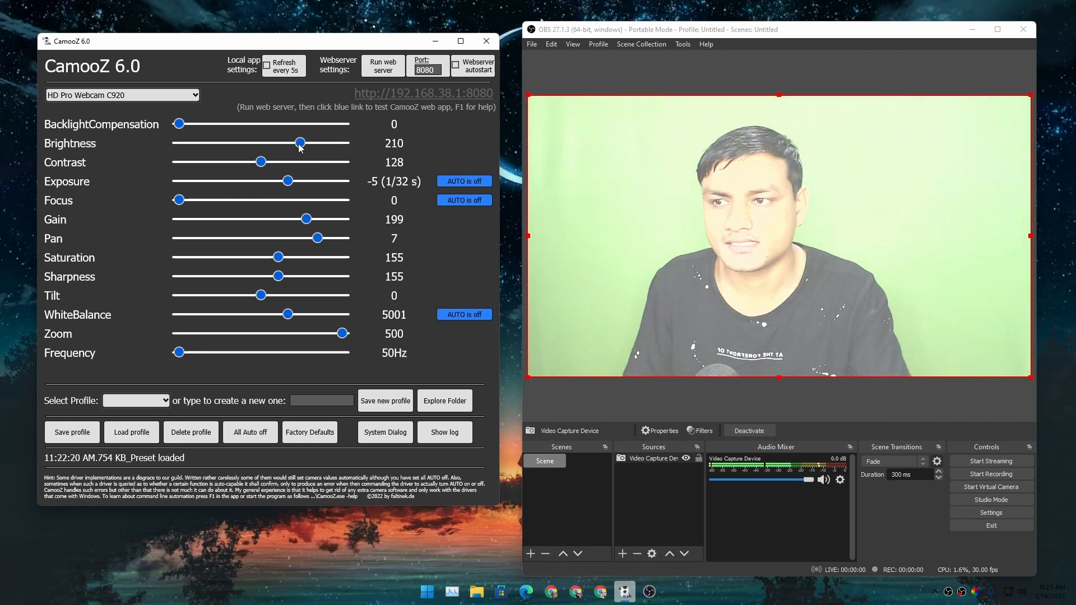
pyautogui.moveTo(299, 143); pyautogui.dragTo(259, 143)
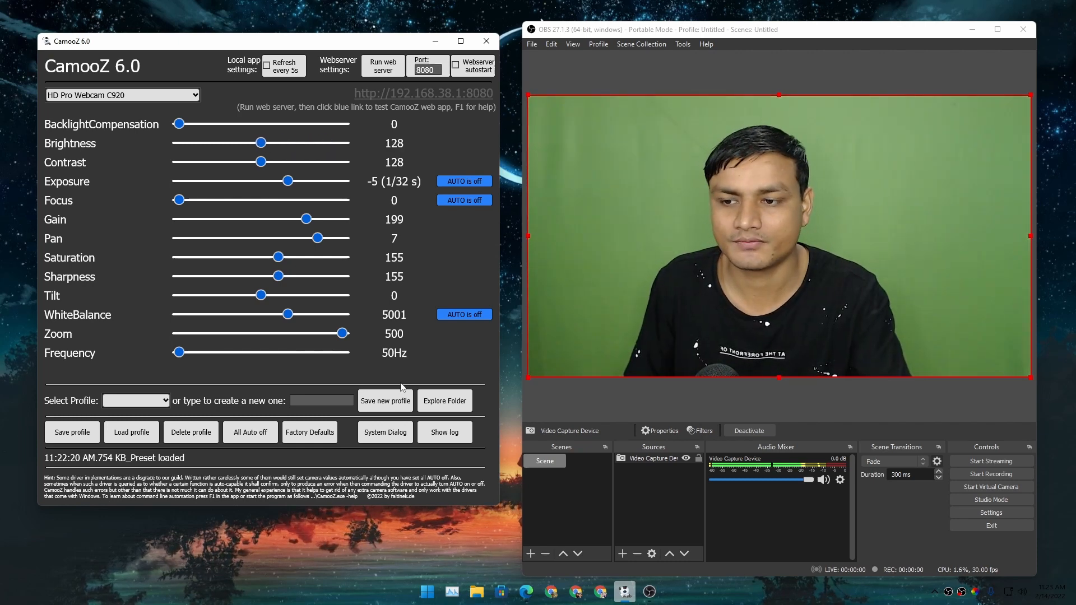
# - In the driver dialog, max brightness, contrast, gain, saturation and sharpness to 255 with white balance 6500
pyautogui.click(385, 433)
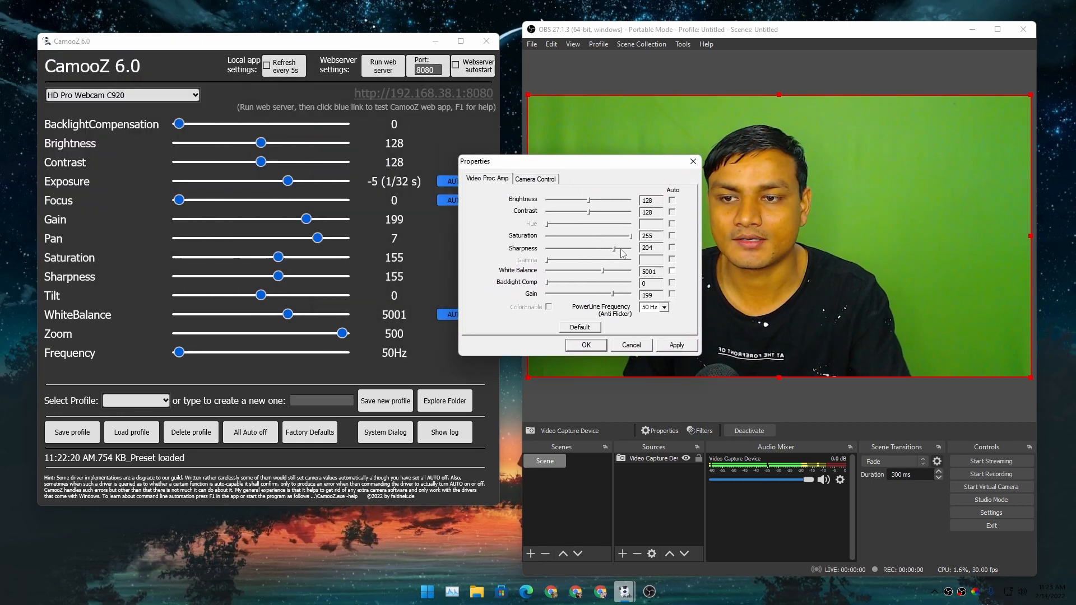
pyautogui.click(579, 326)
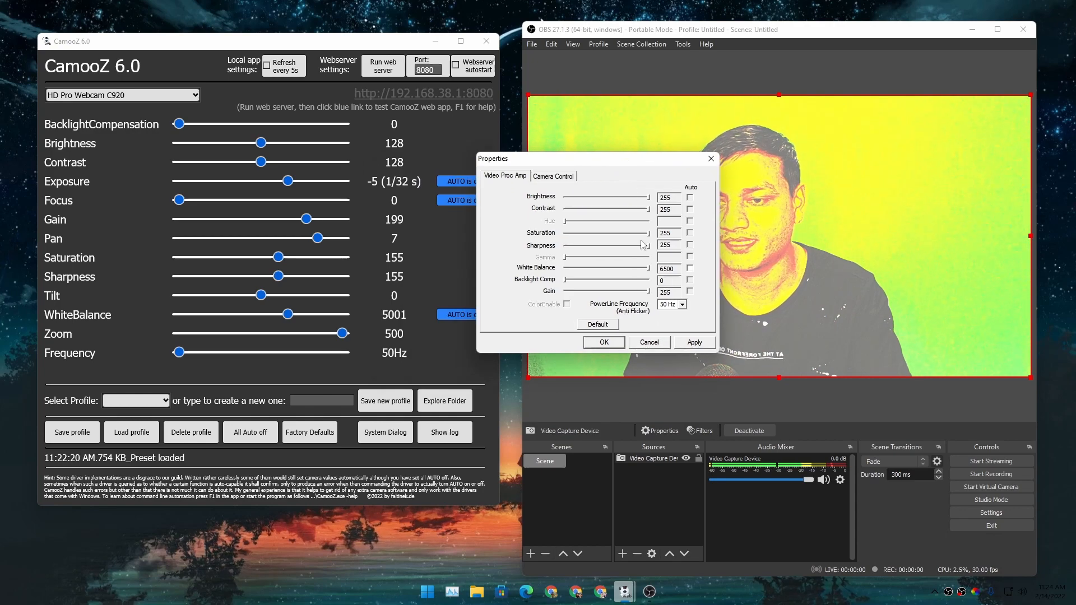
pyautogui.click(602, 342)
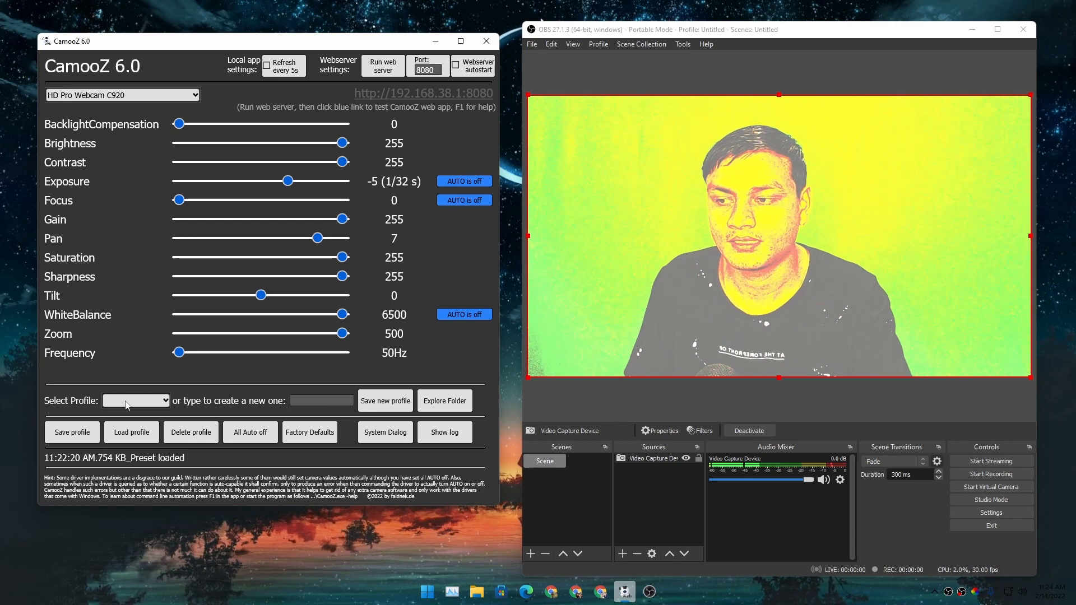
# - Save the maxed settings as a new profile named Test and explore the profile folder
pyautogui.click(167, 401)
pyautogui.write('Test')
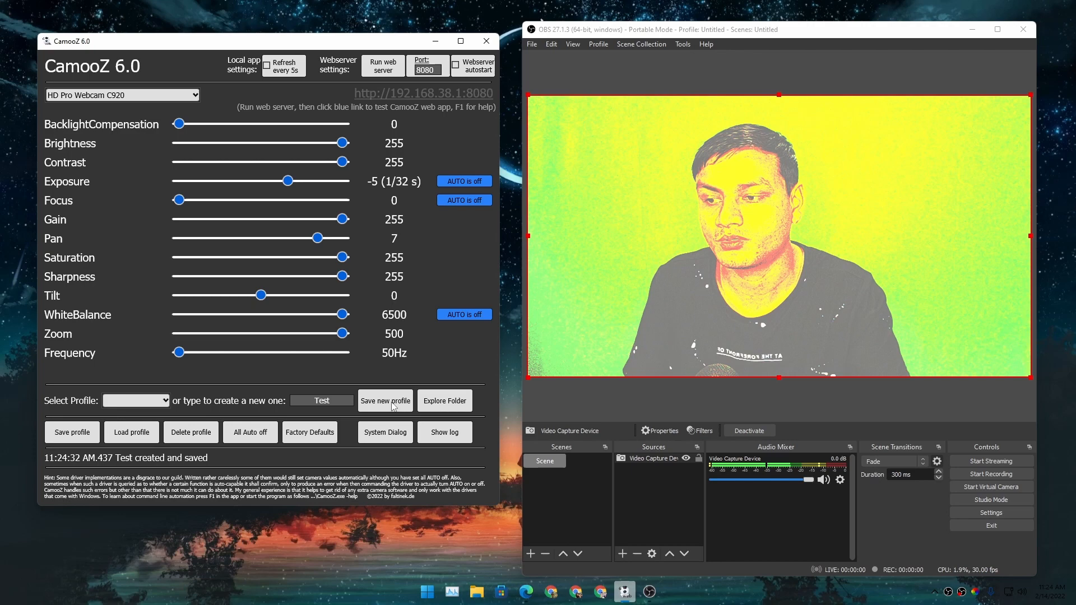
pyautogui.click(444, 401)
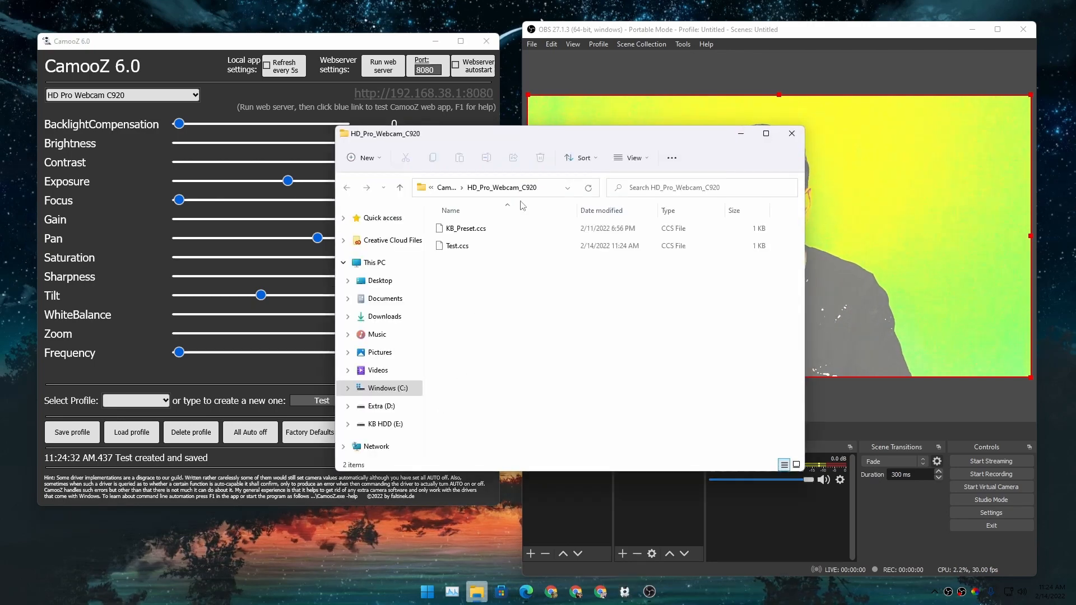
# - Select Test.ccs beside KB_Preset.ccs and close the File Explorer folder
pyautogui.click(456, 245)
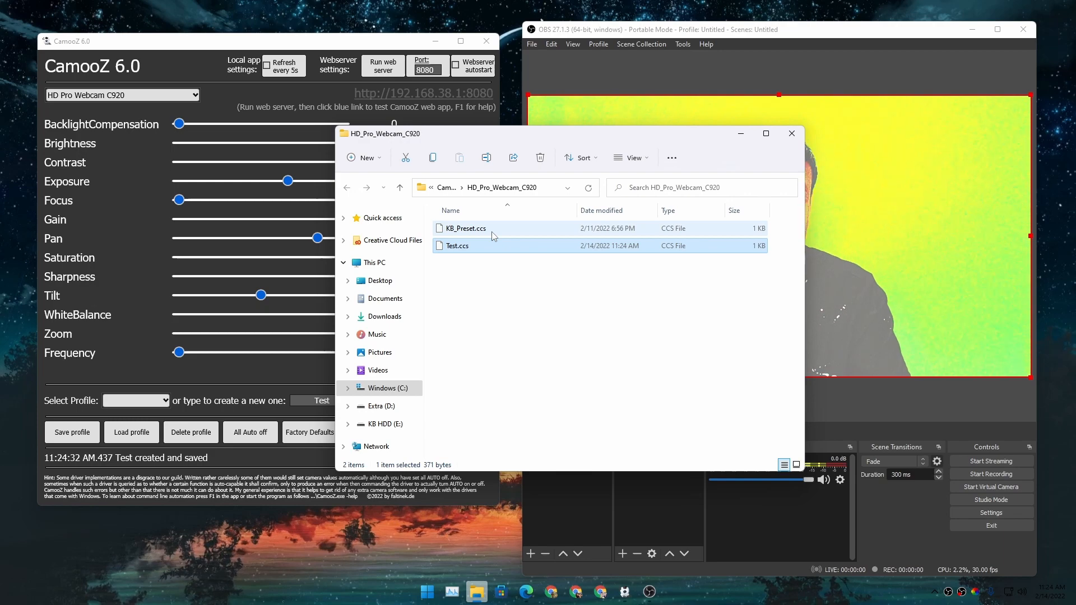
pyautogui.click(465, 229)
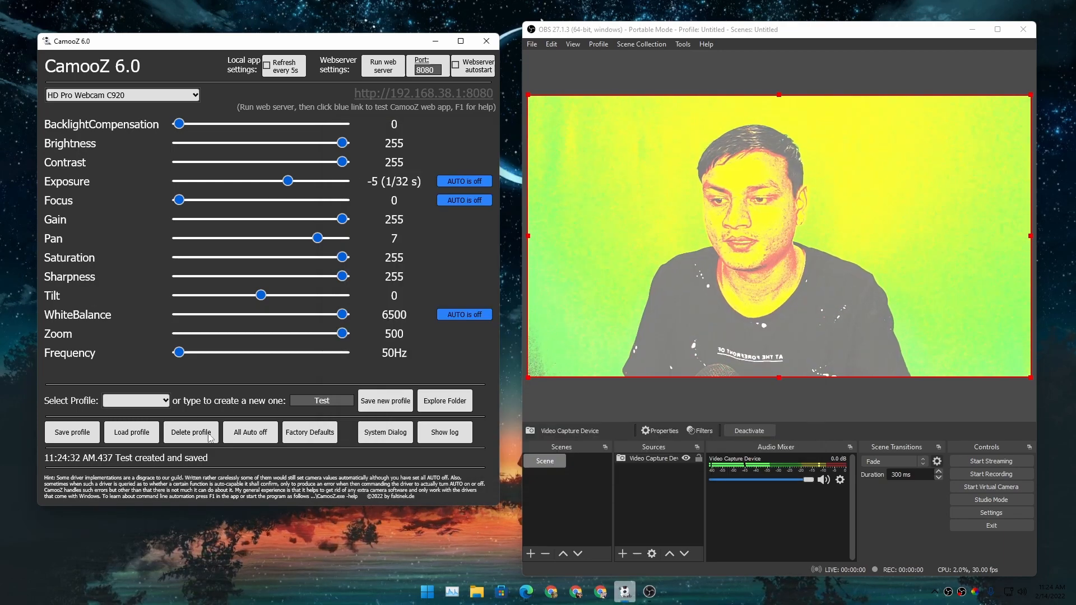
# - Load KB_Preset, switch to the oversaturated Test profile, then back to KB_Preset for a normal image
pyautogui.click(135, 400)
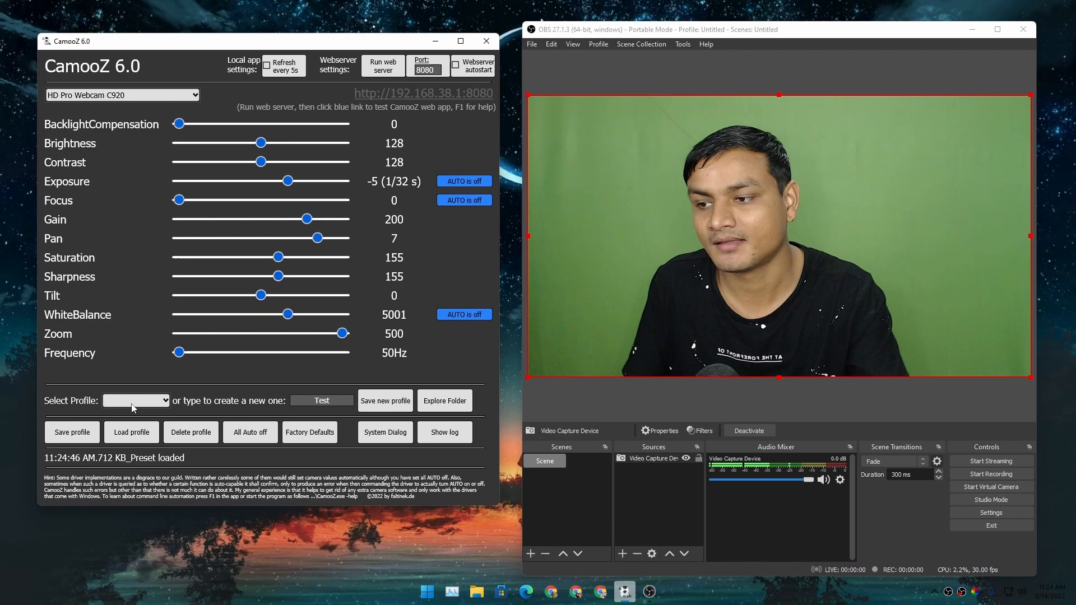
pyautogui.click(135, 401)
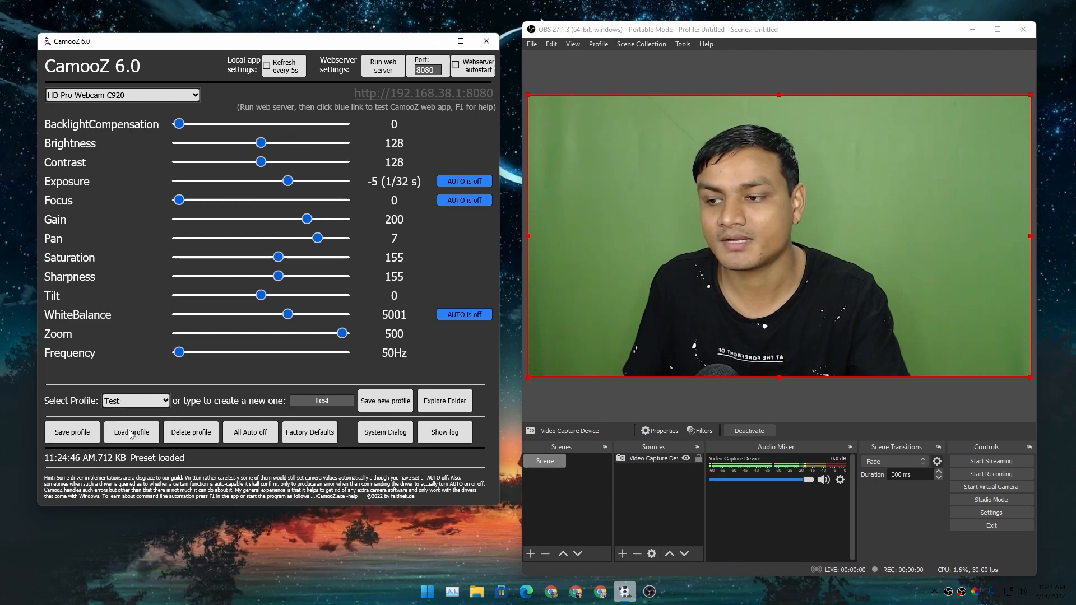
pyautogui.click(131, 433)
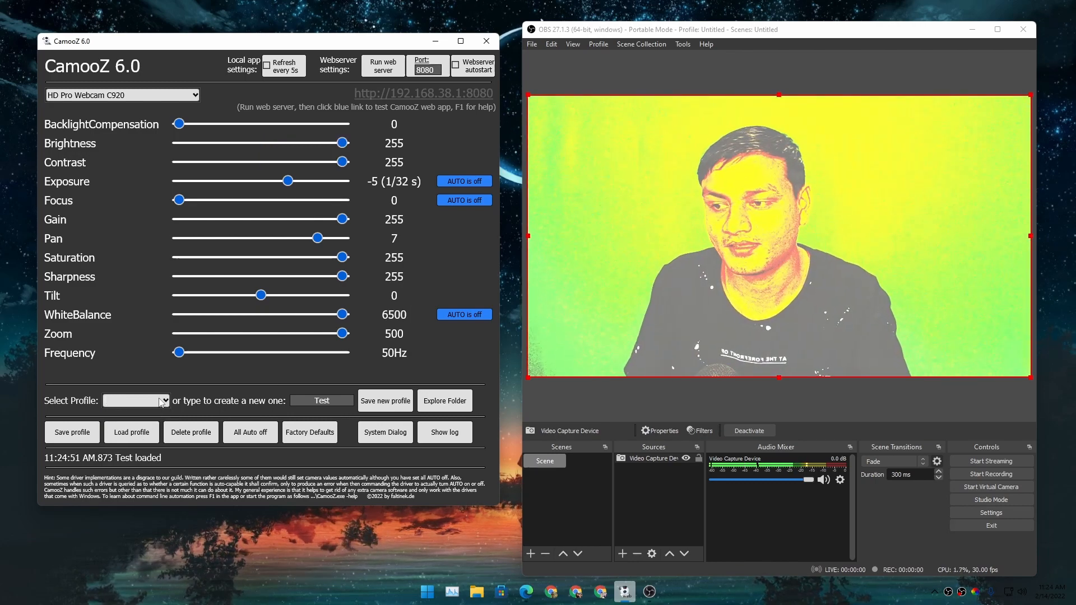
pyautogui.click(136, 401)
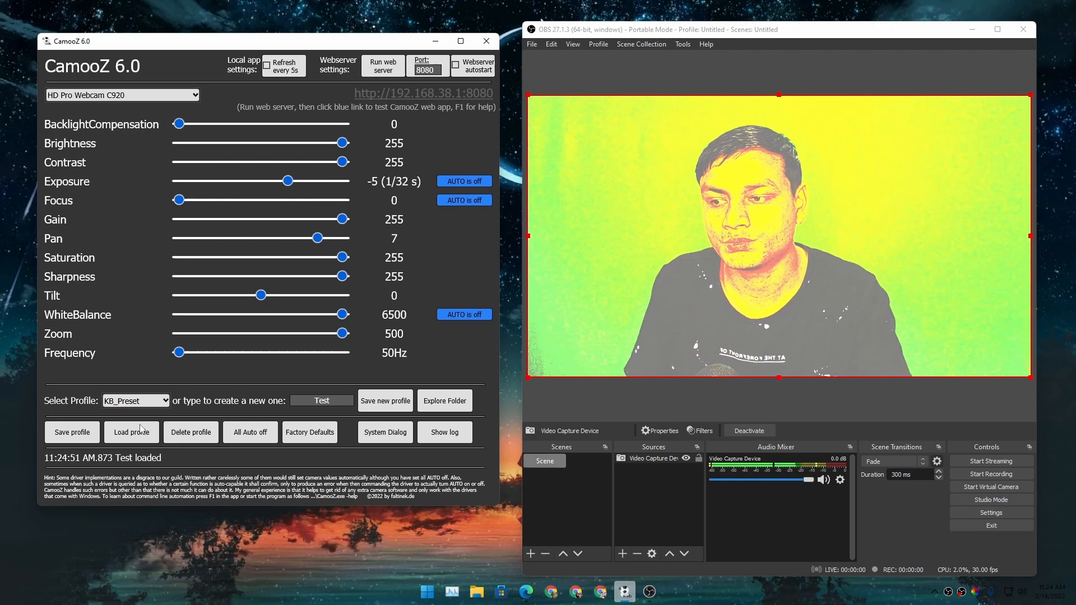
pyautogui.click(131, 433)
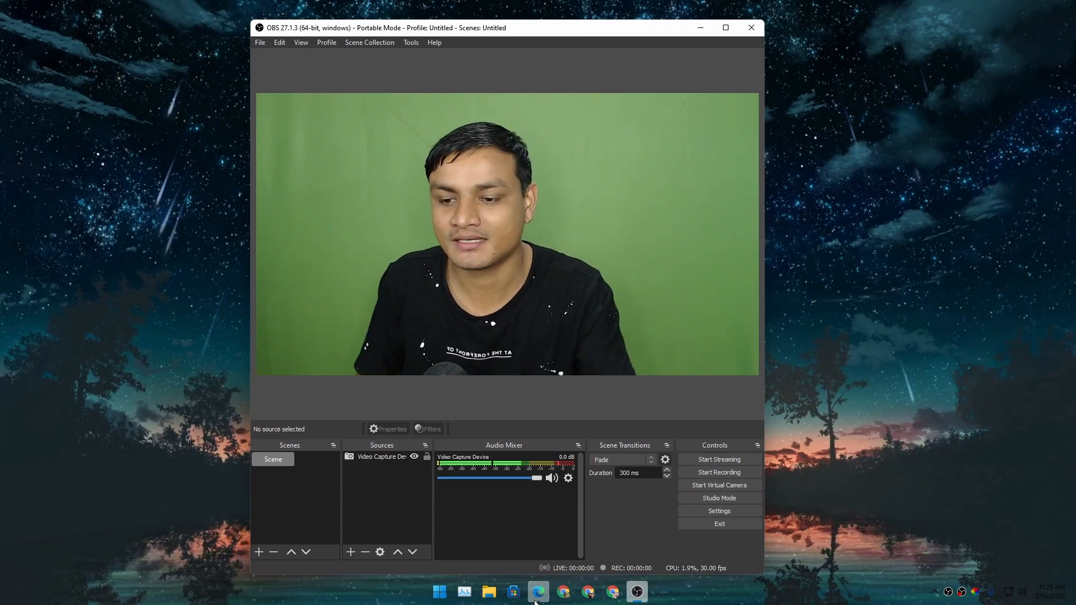
# - Return to the CamooZ forum page in Edge
pyautogui.click(538, 592)
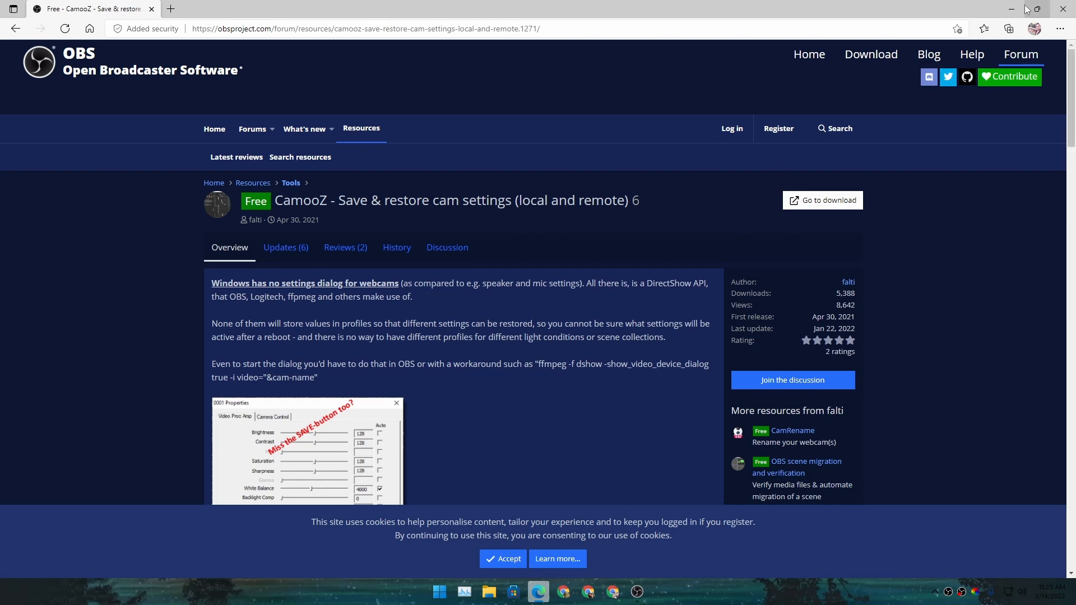